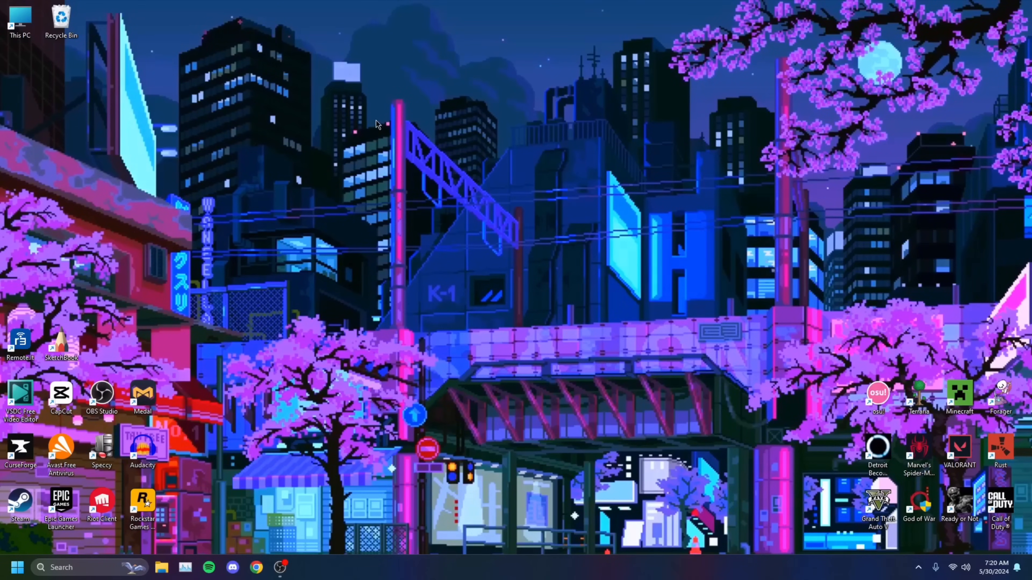
pyautogui.moveTo(41, 512)
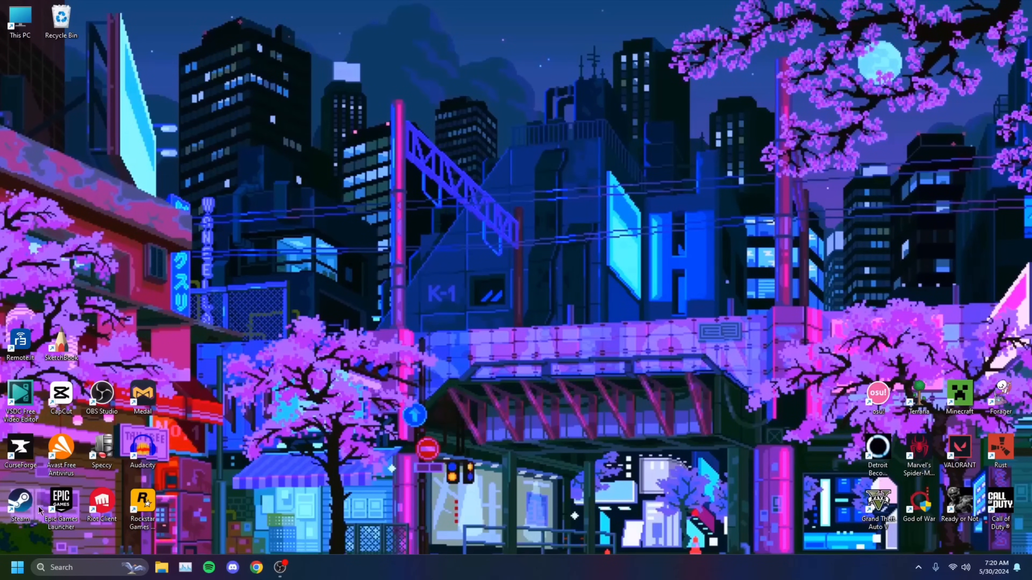
# Step: Reach the steam application in the install folder and bring up its Properties
pyautogui.moveTo(20, 507); pyautogui.dragTo(388, 342)
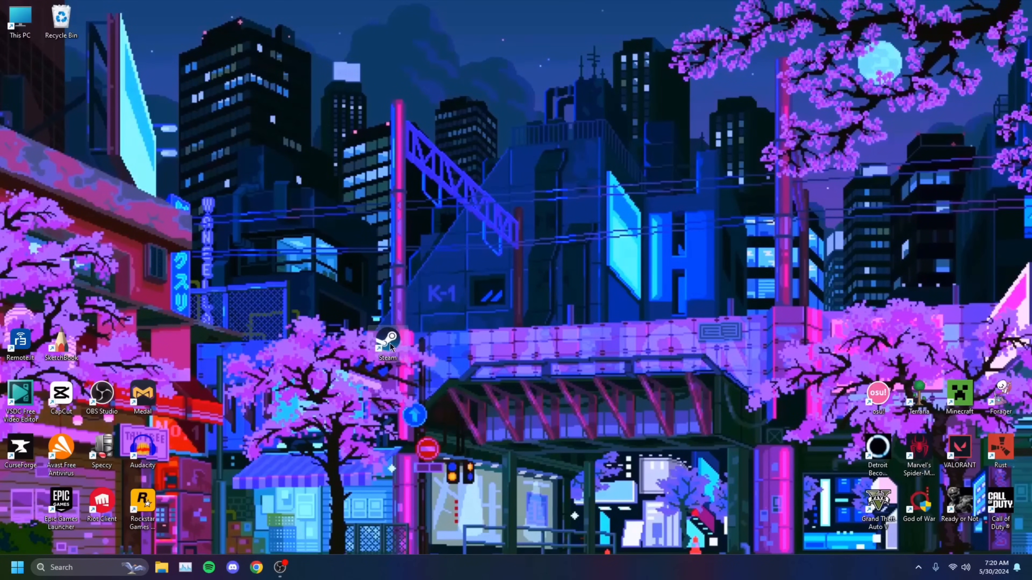
pyautogui.moveTo(388, 343); pyautogui.dragTo(20, 504)
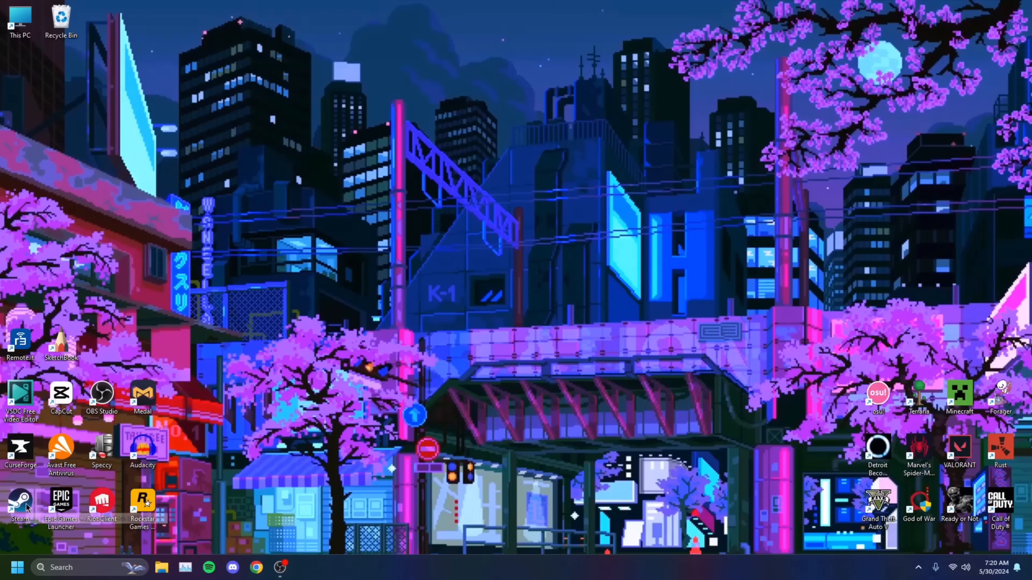
pyautogui.rightClick(19, 503)
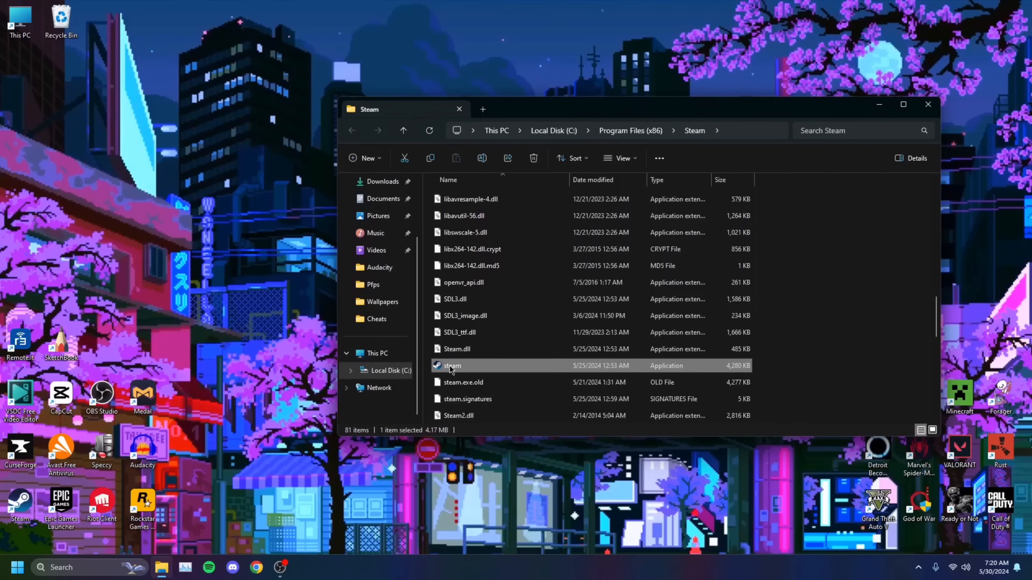
pyautogui.rightClick(451, 366)
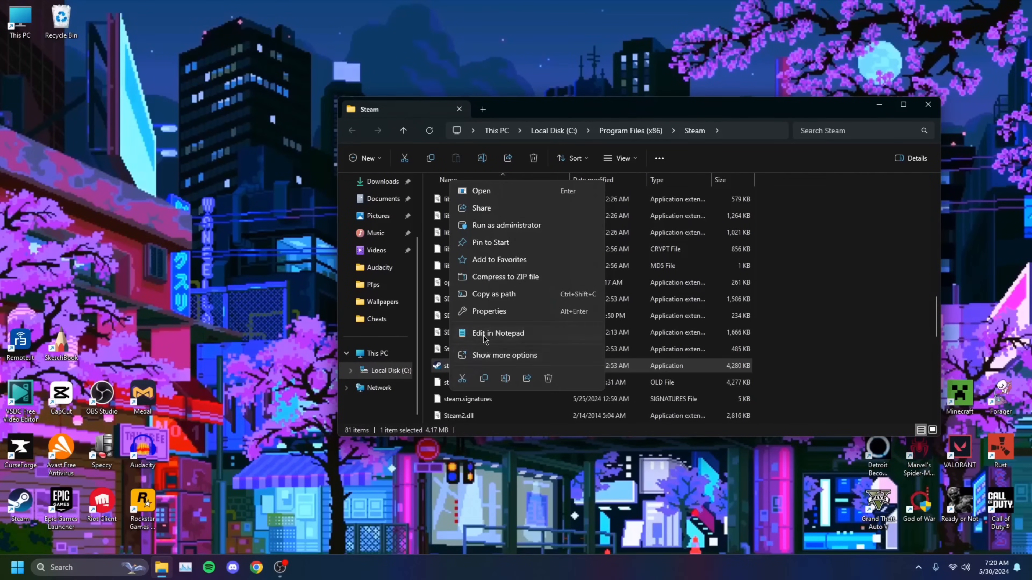
pyautogui.click(489, 311)
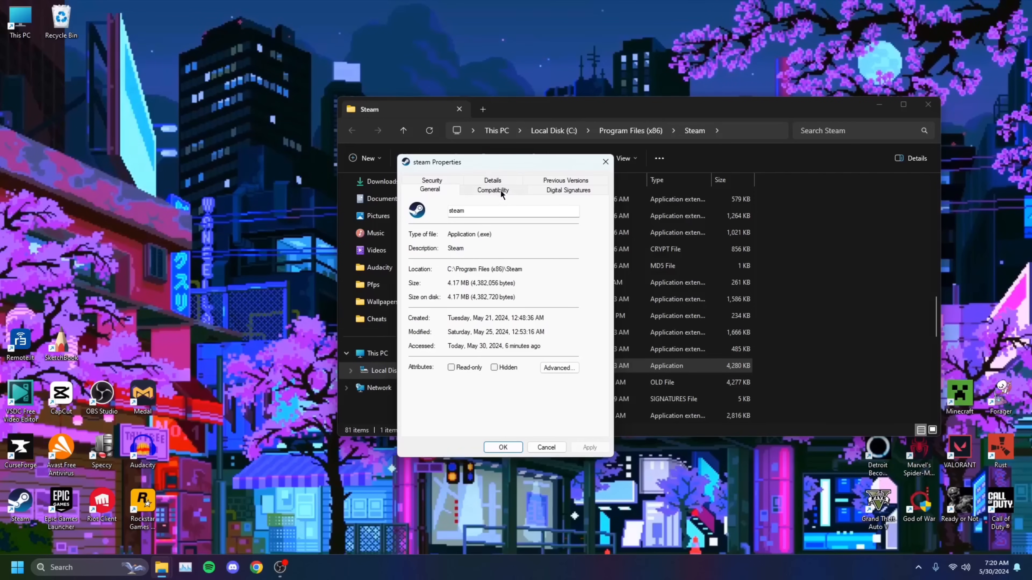
# Step: Under Compatibility, set steam to run as administrator for all users and confirm
pyautogui.click(492, 190)
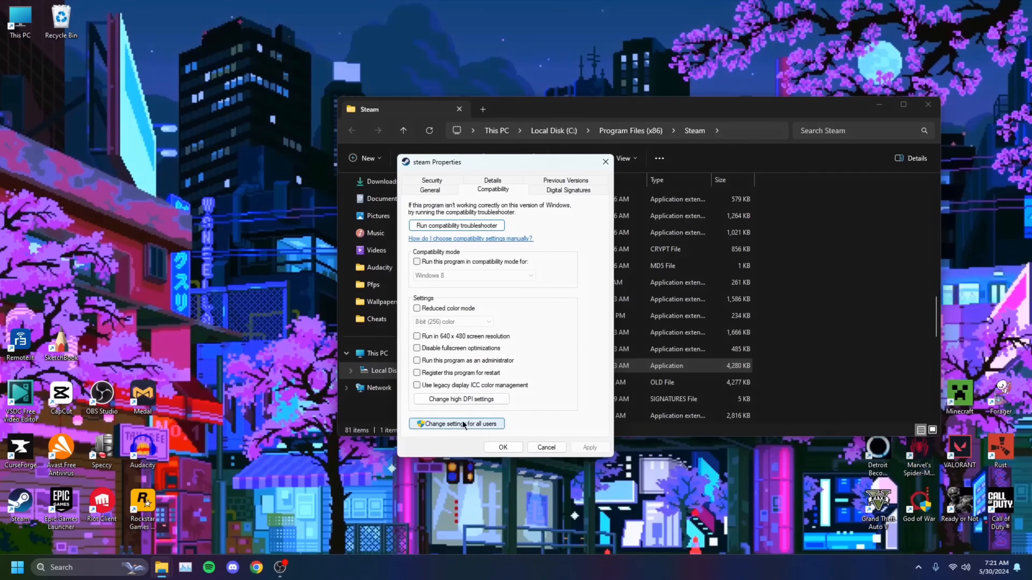
pyautogui.click(457, 423)
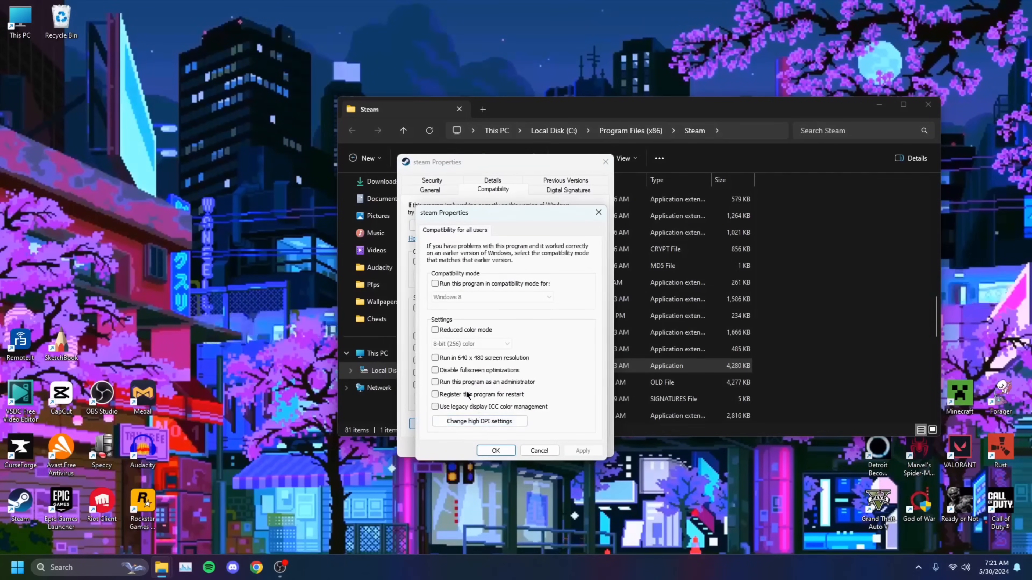
pyautogui.click(434, 382)
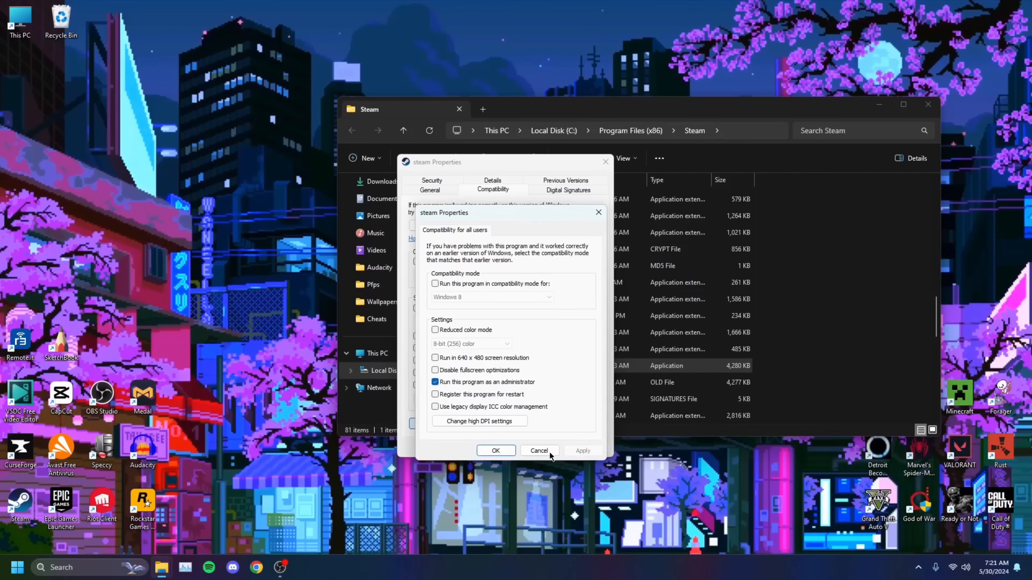
pyautogui.click(540, 450)
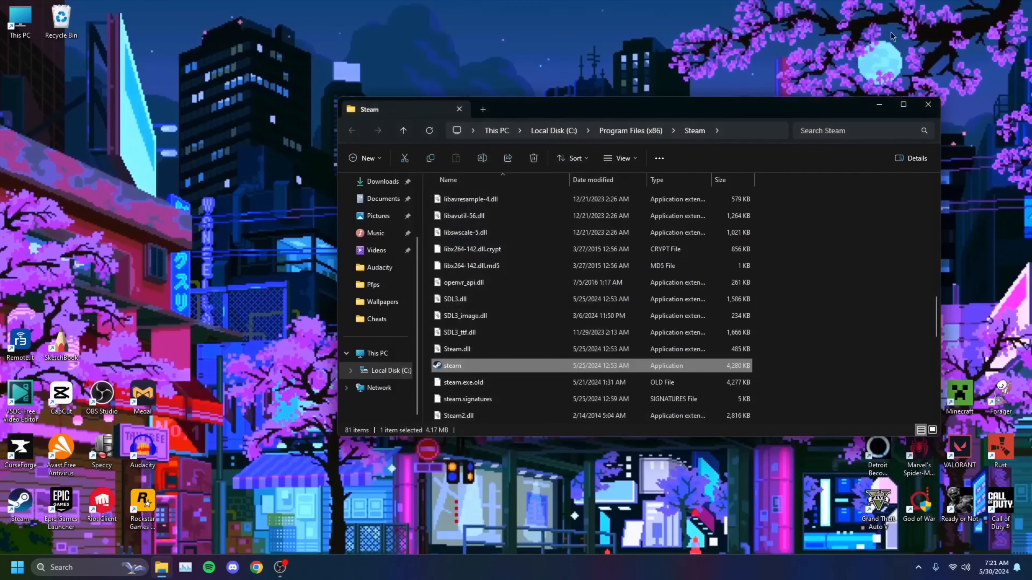
# Step: Close the Steam folder window, exit Steam from the tray icon and reopen its quick menu after relaunch
pyautogui.click(928, 105)
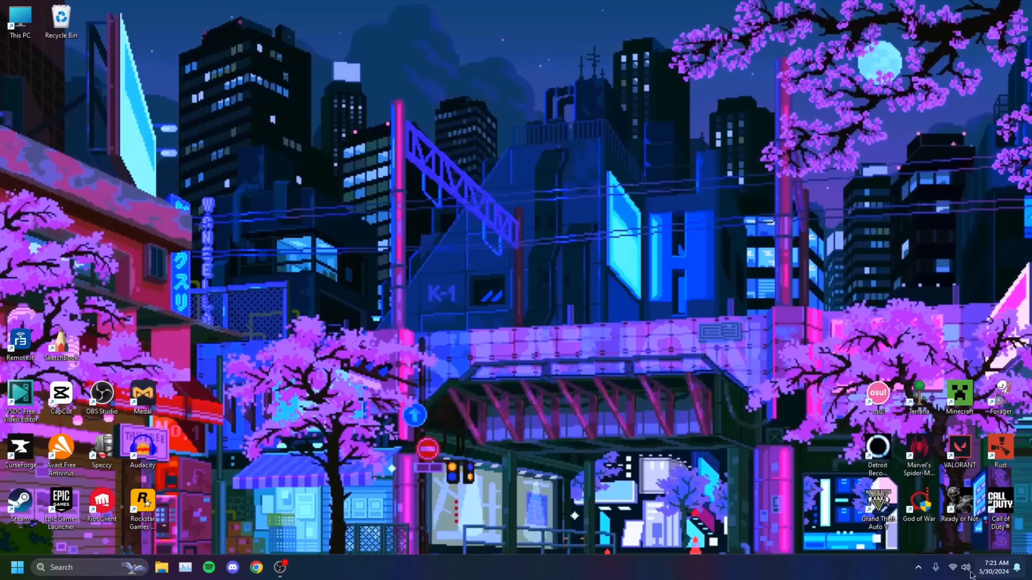
pyautogui.rightClick(917, 567)
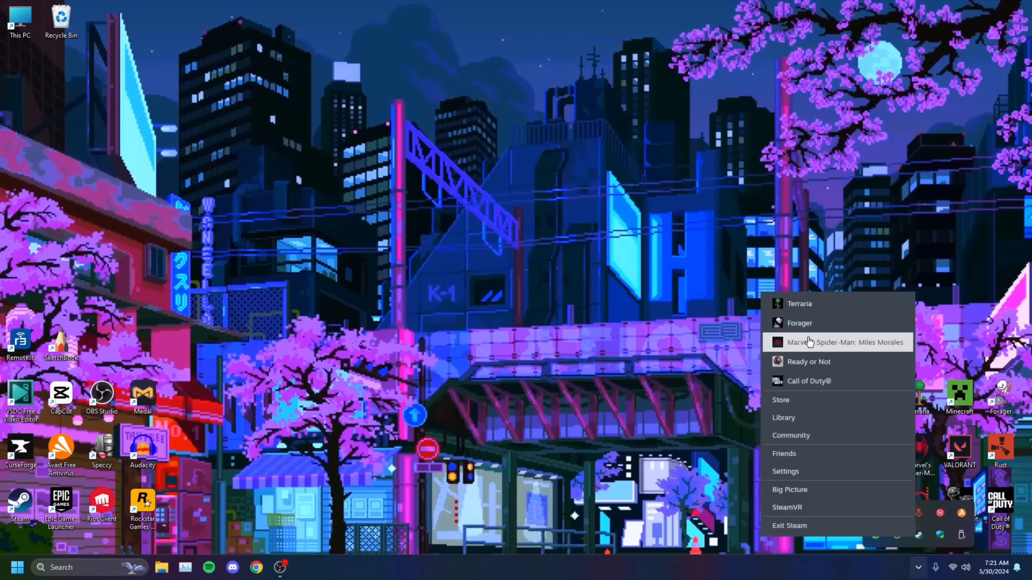
pyautogui.click(590, 424)
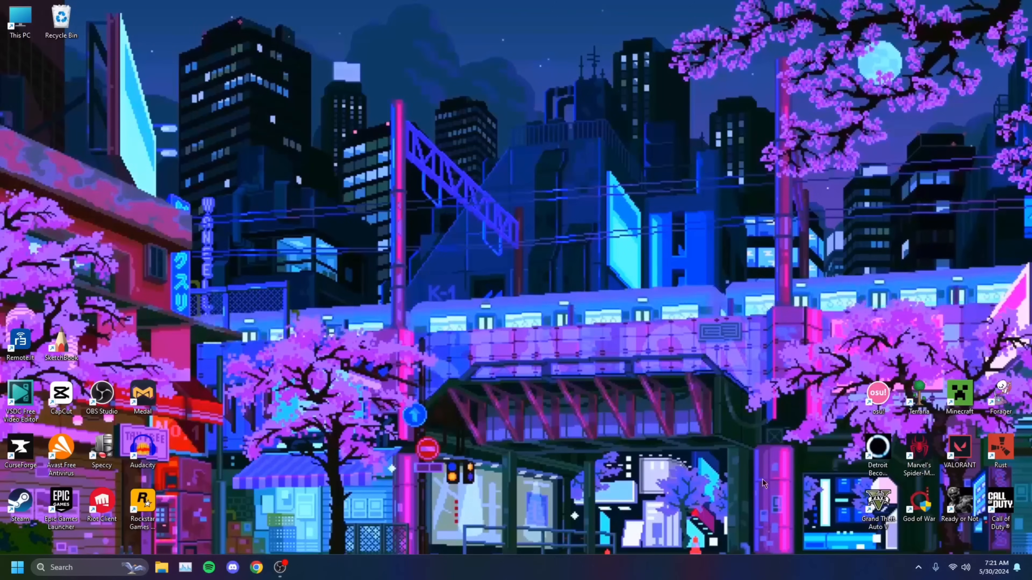
pyautogui.rightClick(919, 568)
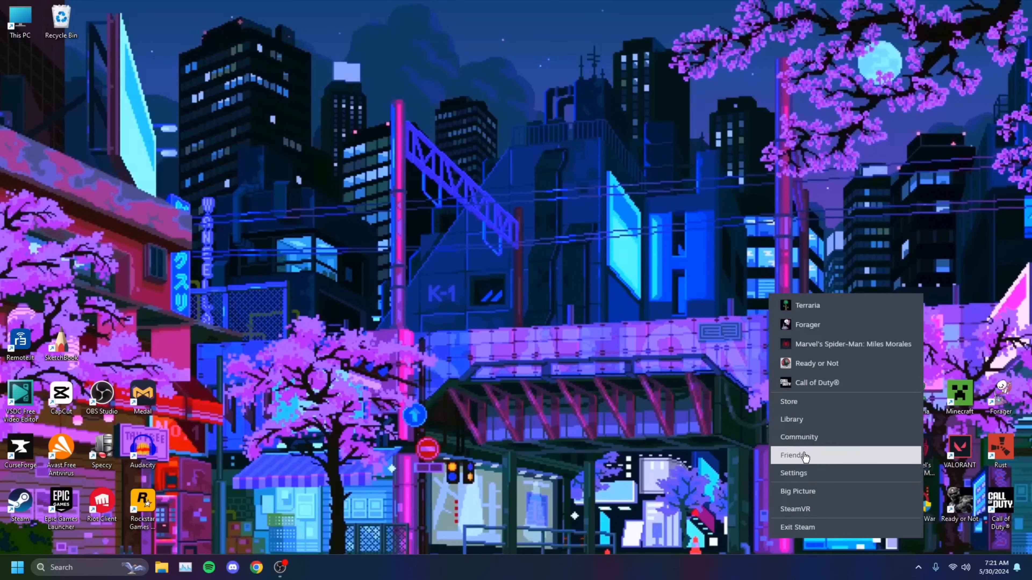
# Step: Go to the Steam Library and reach Settings from the Steam menu
pyautogui.click(791, 419)
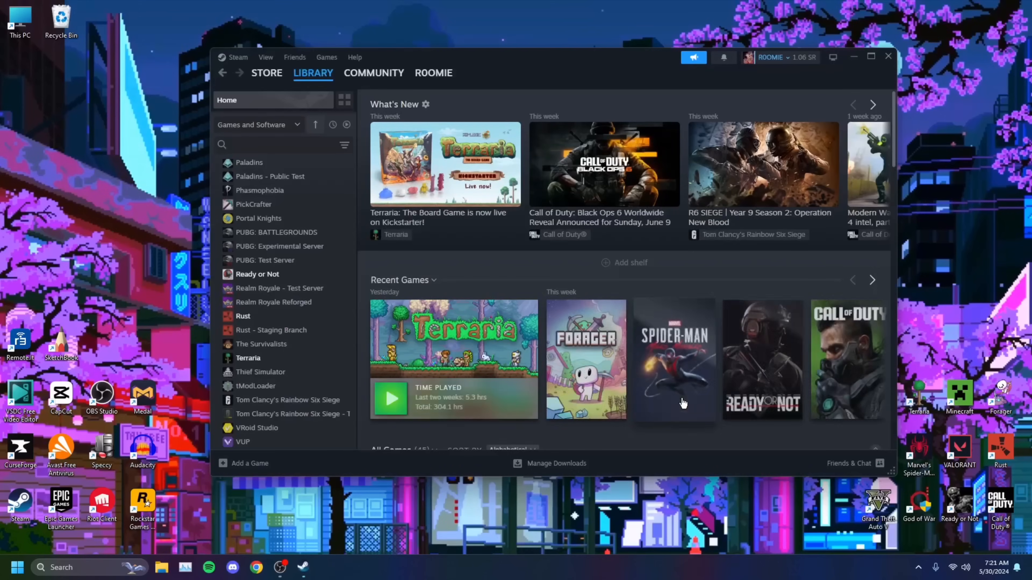
pyautogui.click(230, 69)
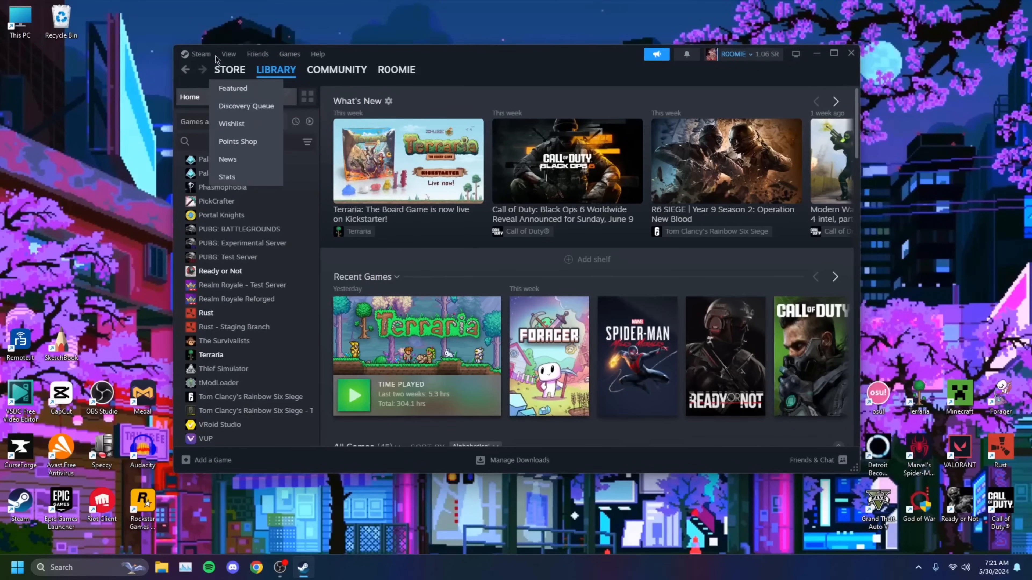
pyautogui.click(201, 54)
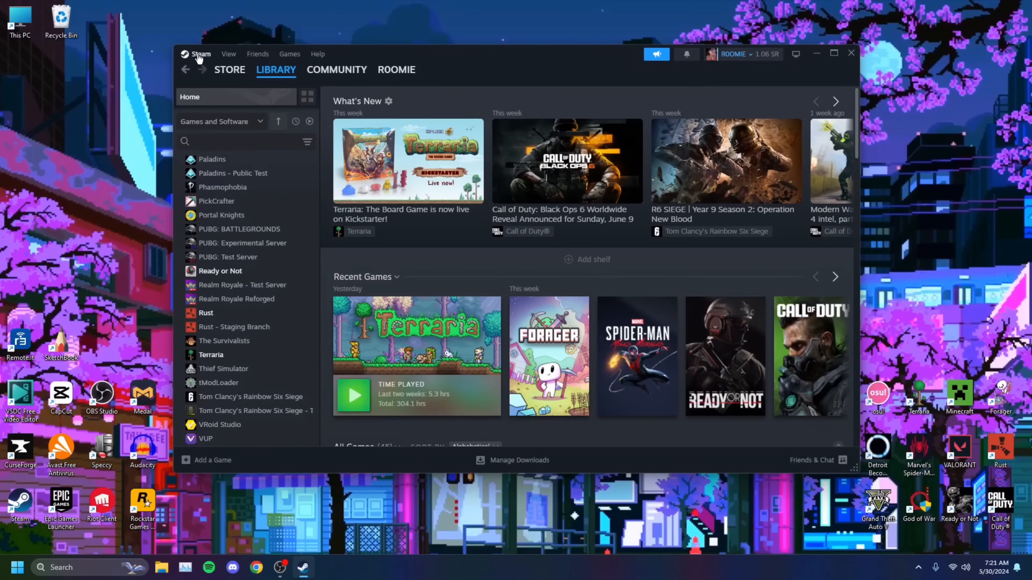
pyautogui.click(201, 53)
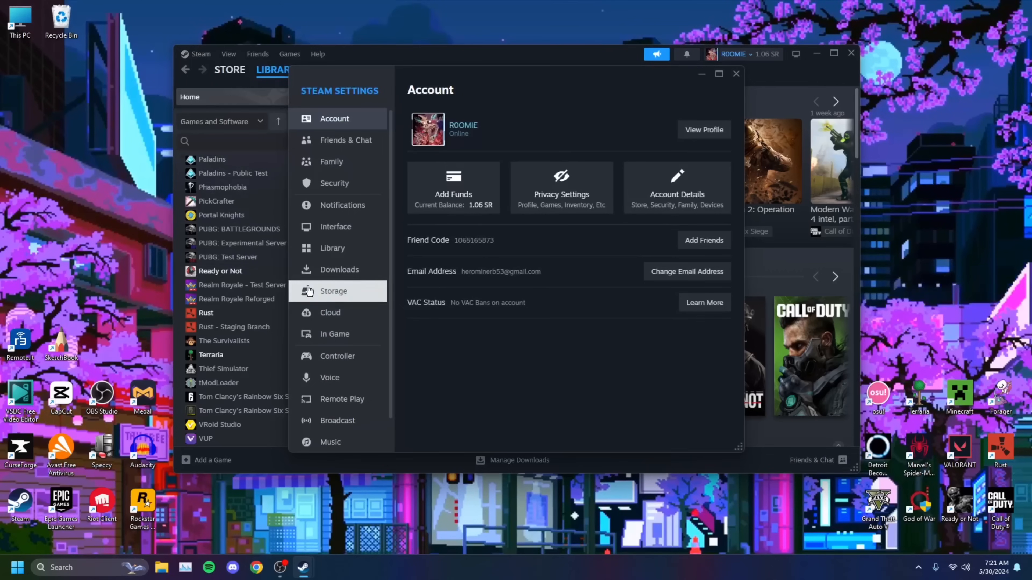
# Step: On the Downloads page, clear the download cache so Steam shuts down to restart
pyautogui.click(339, 270)
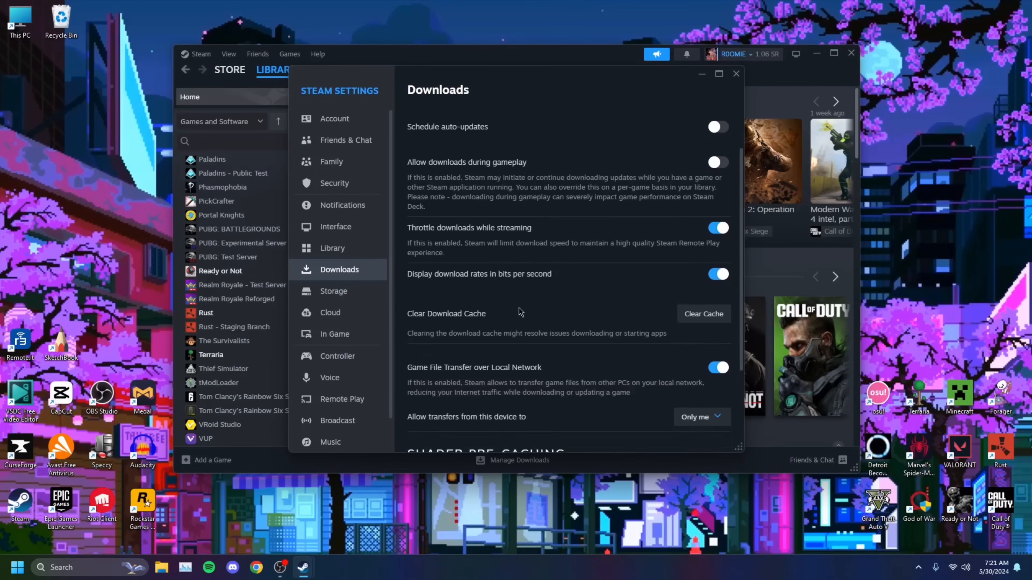
pyautogui.scroll(-3)
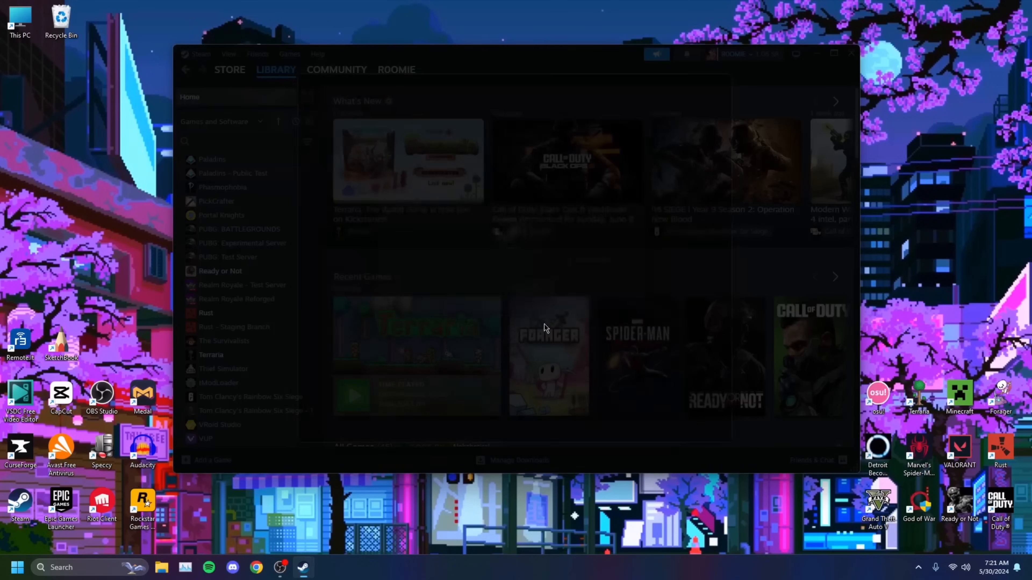
pyautogui.click(851, 53)
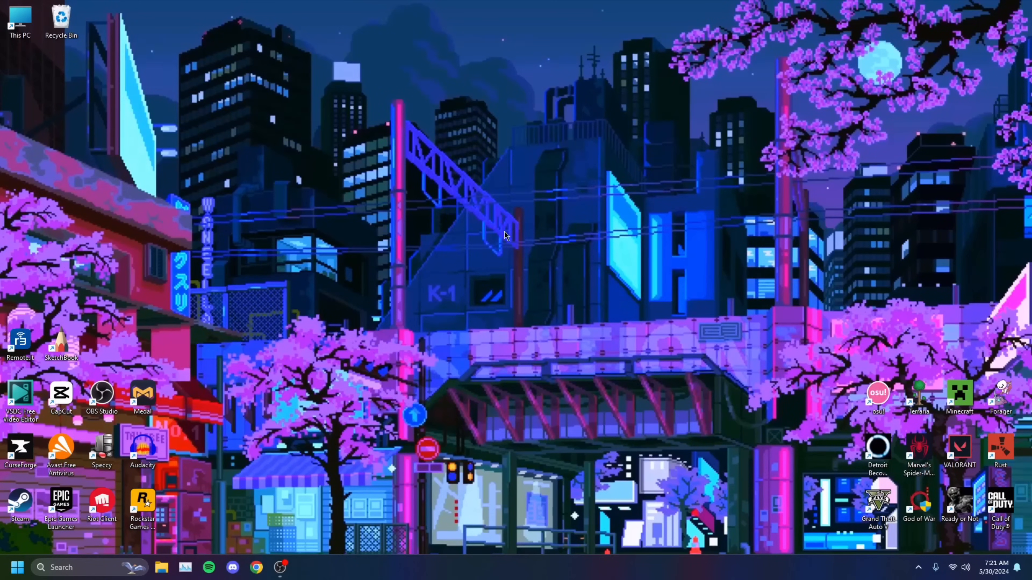